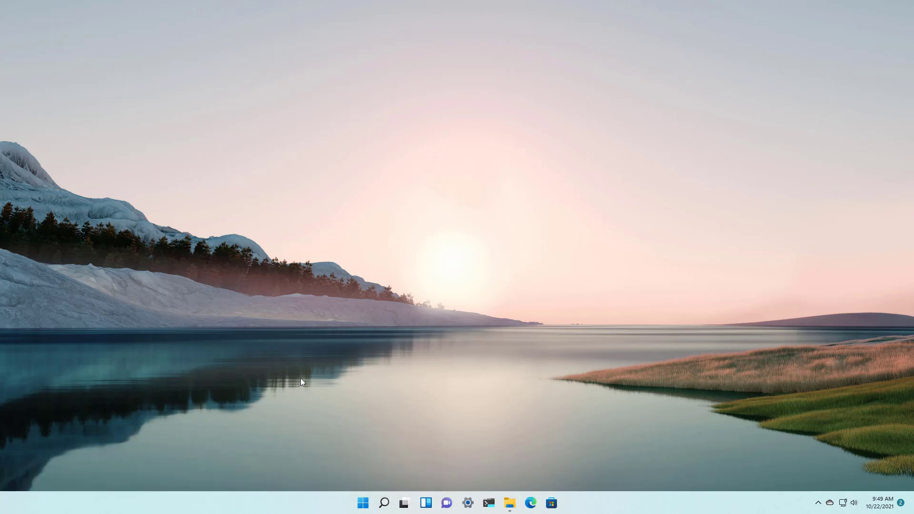
{"action": "mouse_move", "coordinate": [441, 379]}
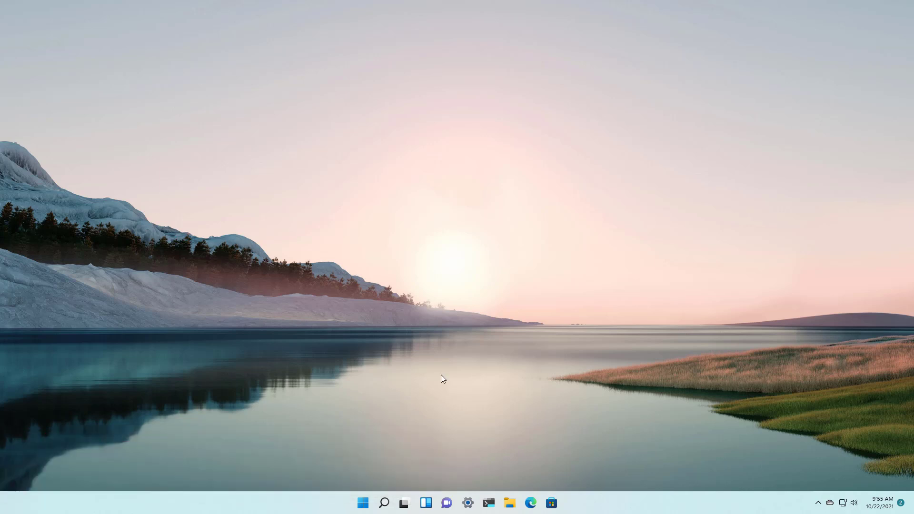
Step: Search Start for 'ser' and launch the Settings app
{"action": "type", "text": "ser"}
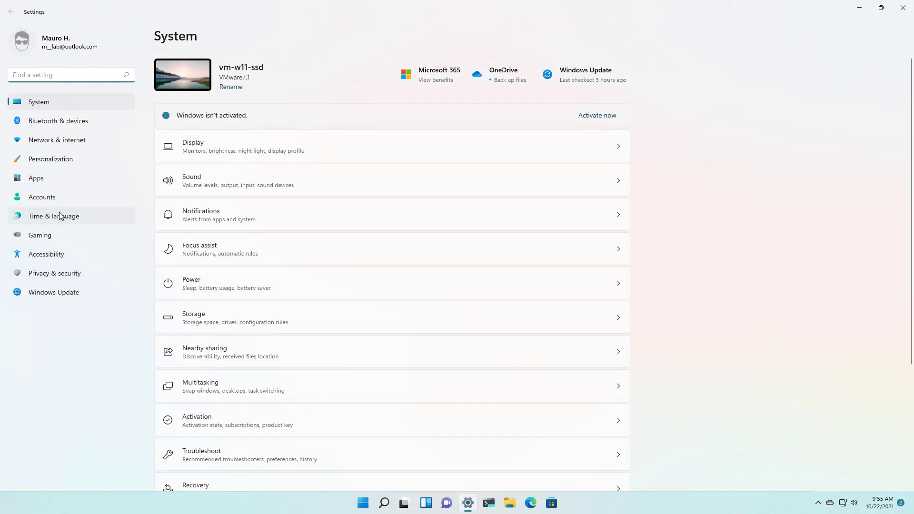
Step: Filter installed apps by 'ama' and choose Uninstall for Amazon Appstore
{"action": "left_click", "coordinate": [36, 178]}
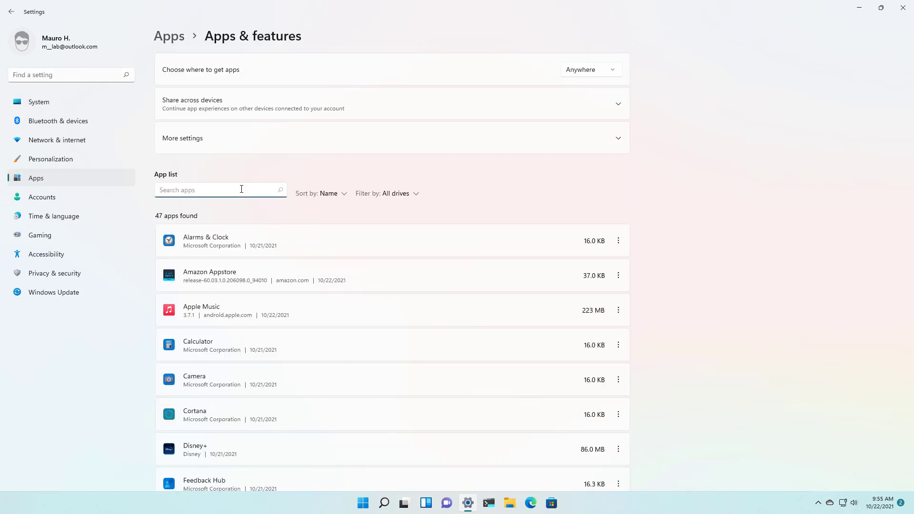
{"action": "type", "text": "amaz"}
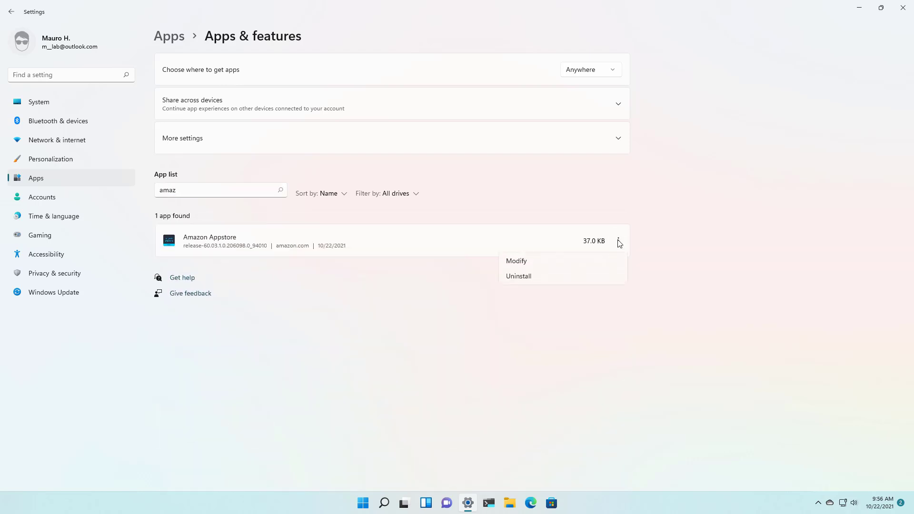
{"action": "mouse_move", "coordinate": [542, 279]}
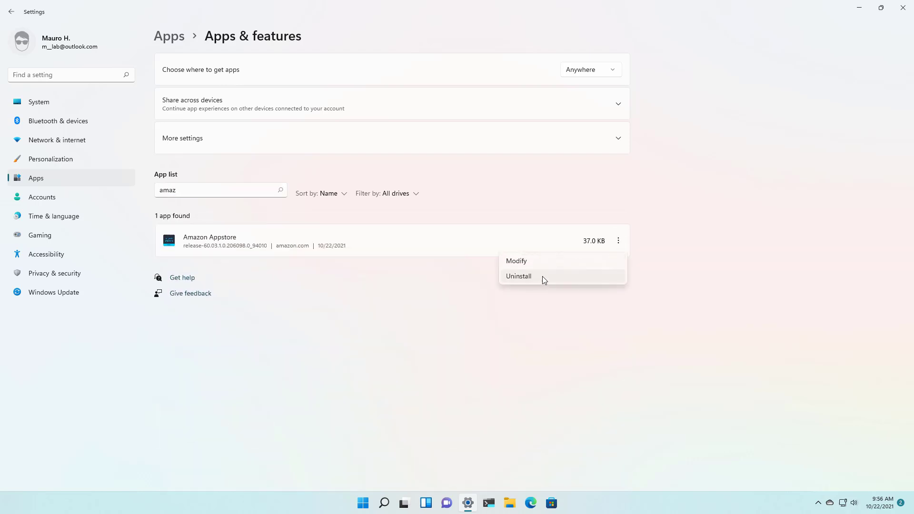
{"action": "left_click", "coordinate": [518, 275]}
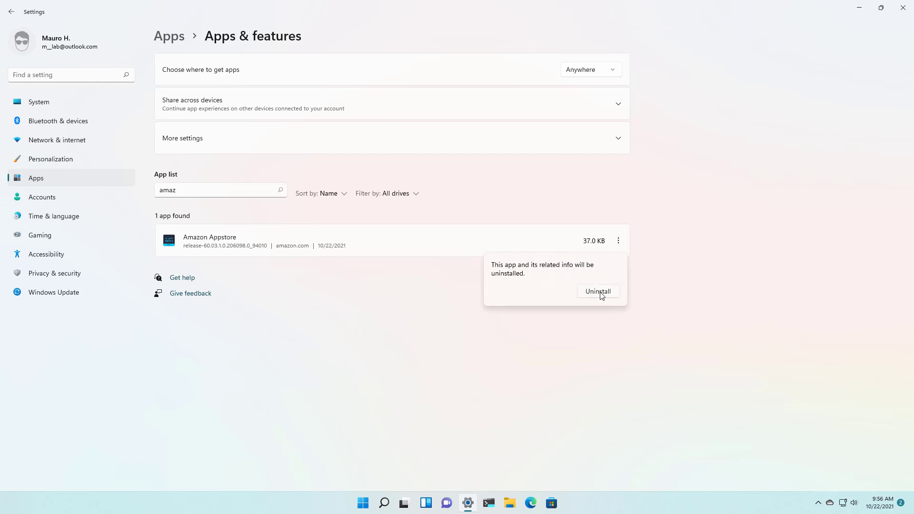
Step: Confirm removing Amazon Appstore with Apple Music and Windows Subsystem for Android
{"action": "left_click", "coordinate": [597, 291]}
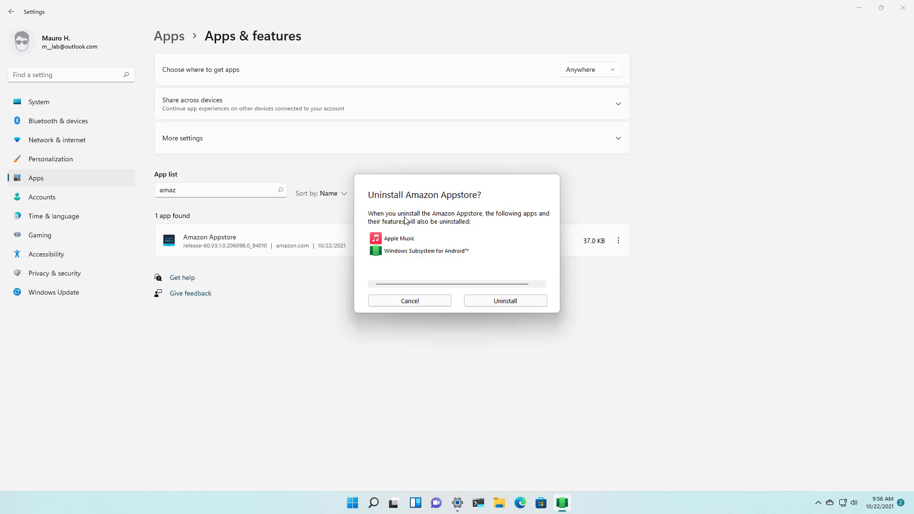
{"action": "mouse_move", "coordinate": [404, 274]}
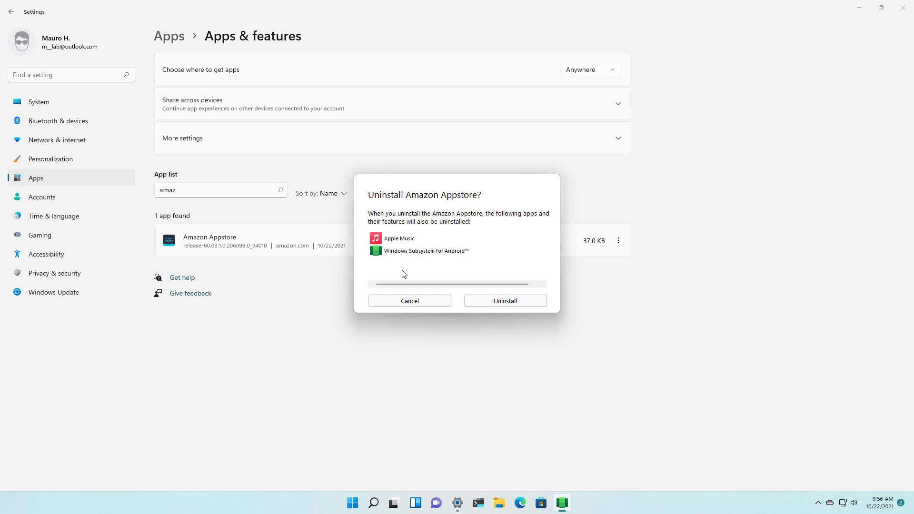
{"action": "mouse_move", "coordinate": [432, 267]}
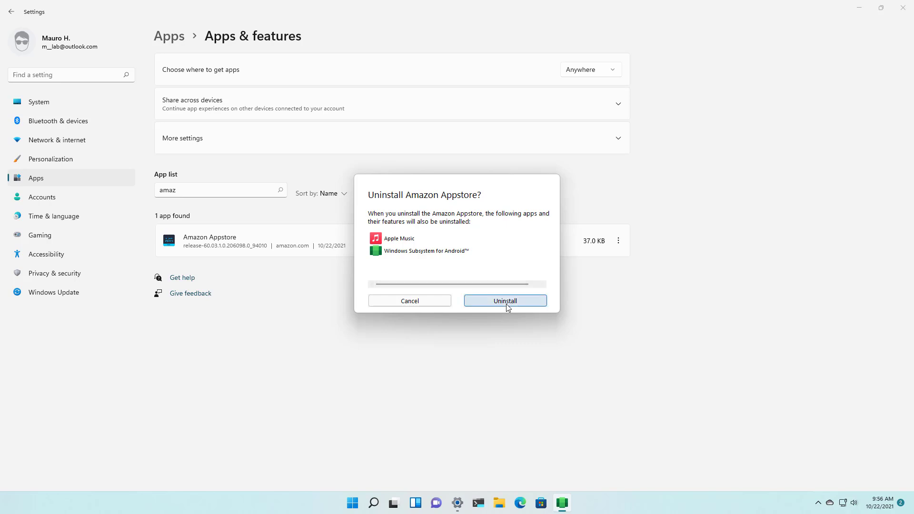
{"action": "left_click", "coordinate": [504, 301]}
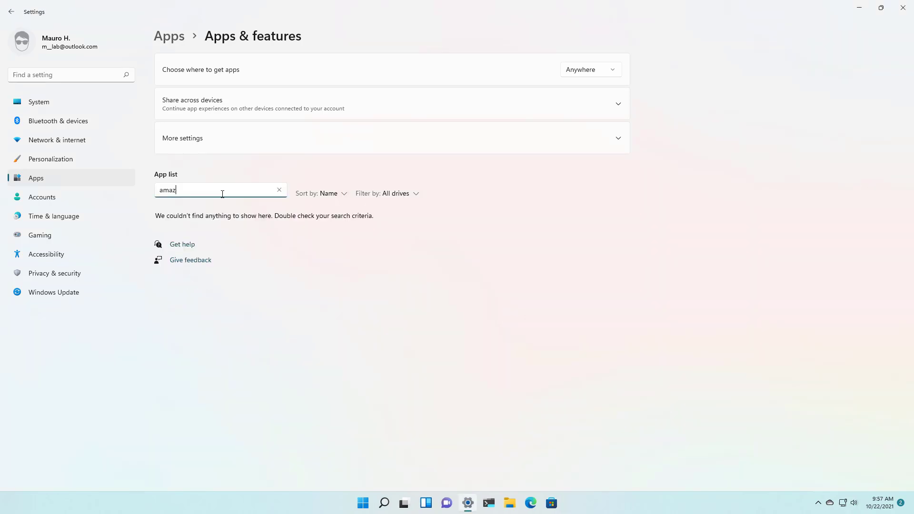
Step: Clear the app search to list all 44 apps, then close Settings
{"action": "left_click", "coordinate": [278, 190]}
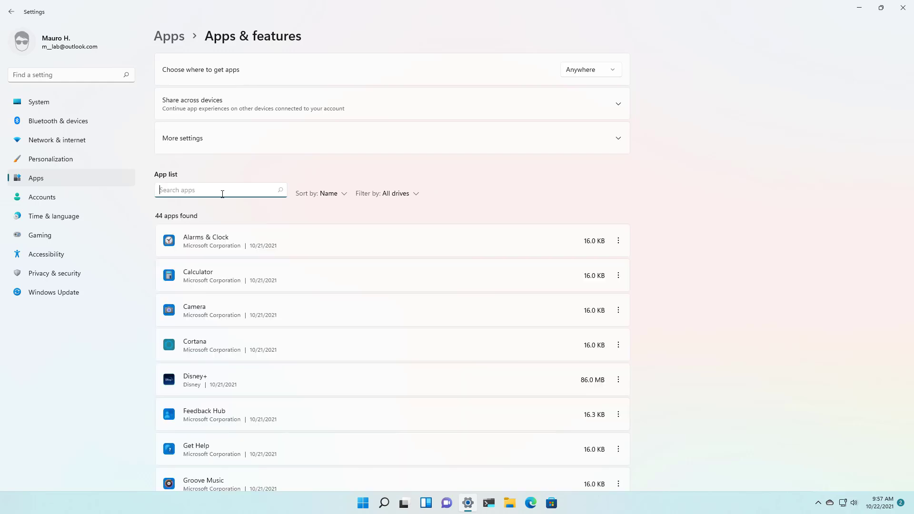
{"action": "mouse_move", "coordinate": [392, 208]}
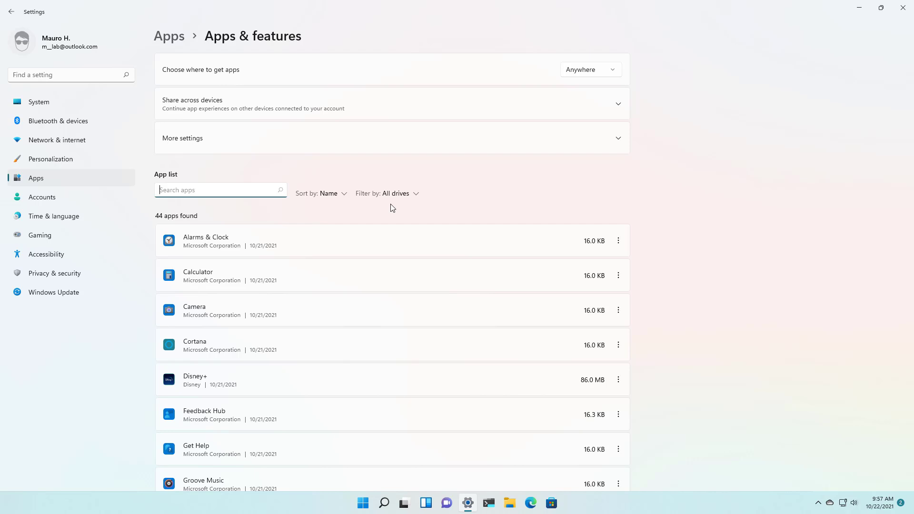
{"action": "mouse_move", "coordinate": [903, 8]}
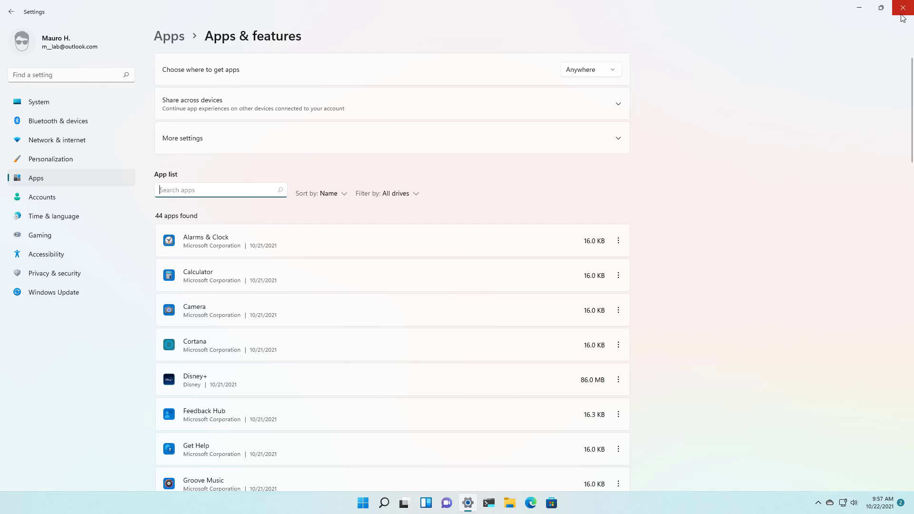
{"action": "left_click", "coordinate": [904, 7]}
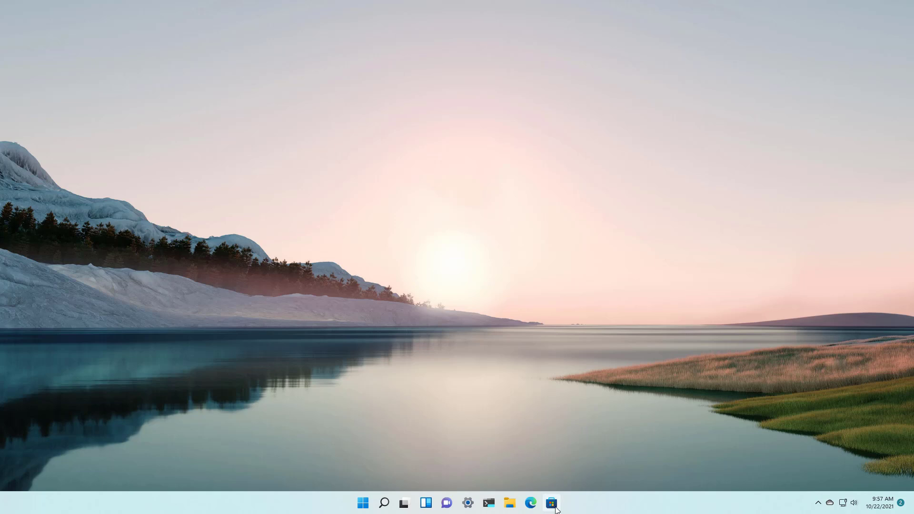
Step: In Microsoft Store, search 'amazon app' and open the Amazon Appstore page
{"action": "left_click", "coordinate": [550, 503]}
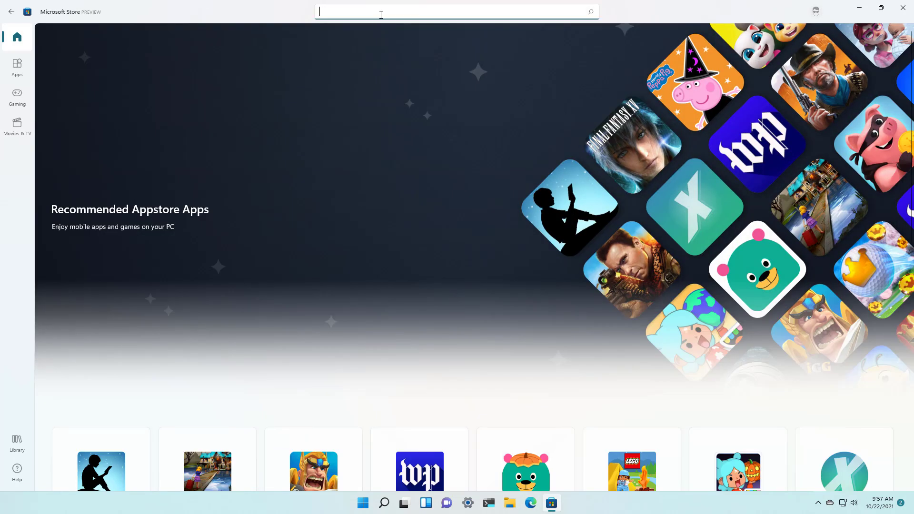
{"action": "type", "text": "amazon app"}
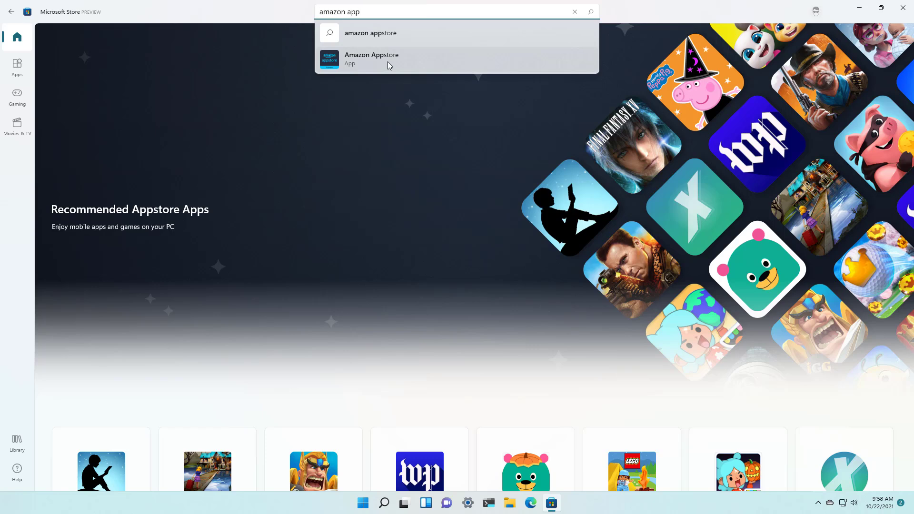
{"action": "left_click", "coordinate": [371, 60]}
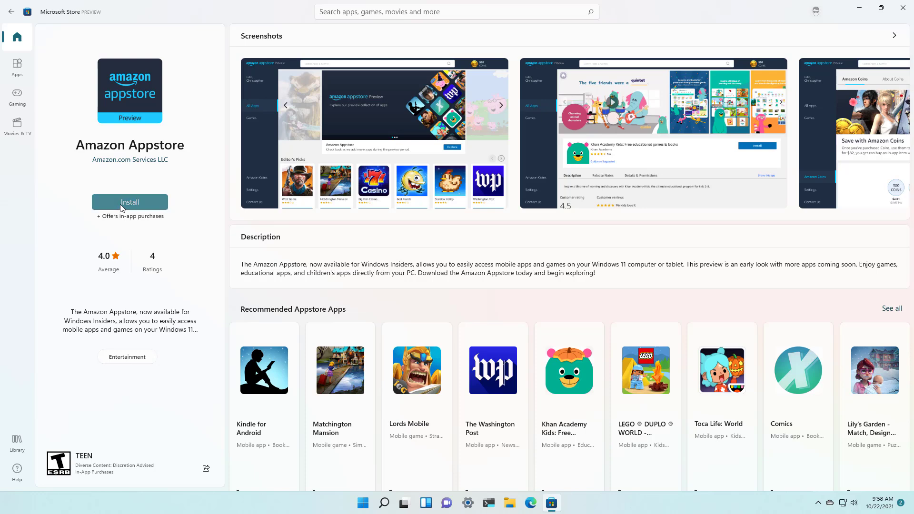
Step: Install Amazon Appstore and download Windows Subsystem for Android until done
{"action": "left_click", "coordinate": [130, 203]}
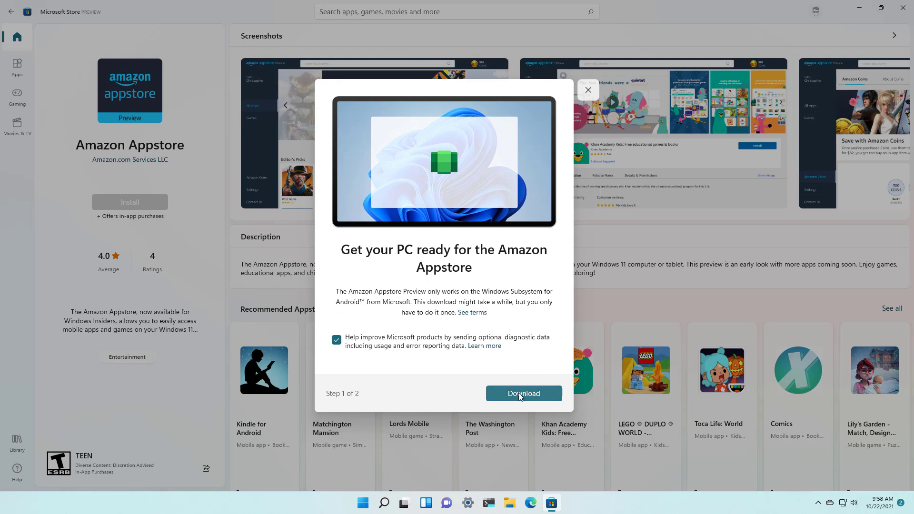
{"action": "left_click", "coordinate": [522, 394]}
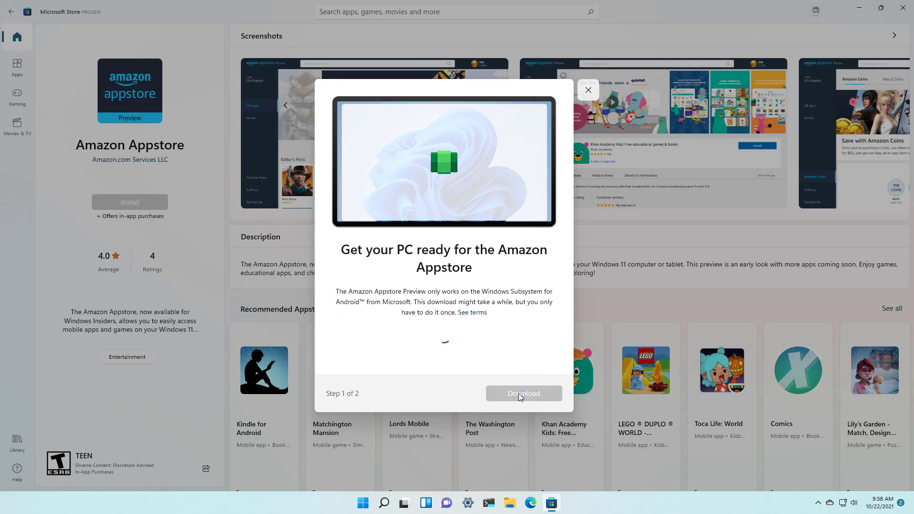
{"action": "left_click", "coordinate": [523, 393]}
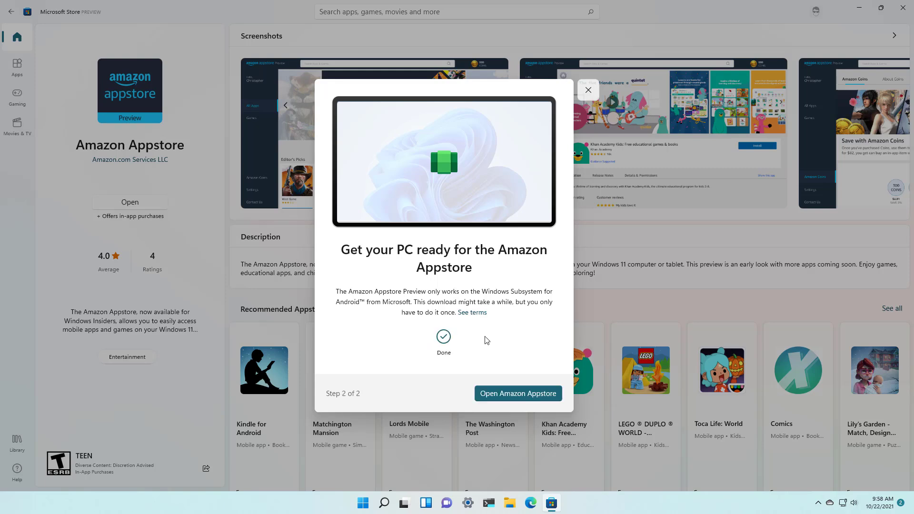
{"action": "mouse_move", "coordinate": [498, 400]}
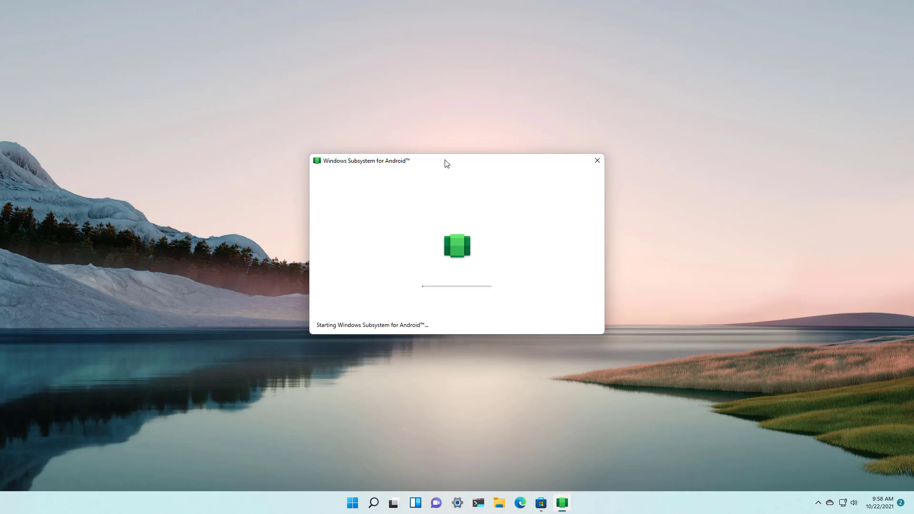
{"action": "mouse_move", "coordinate": [374, 413]}
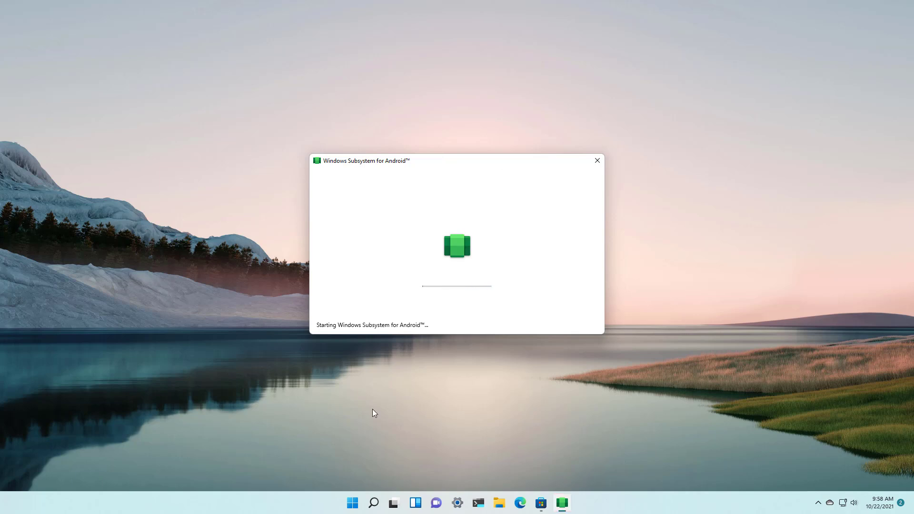
{"action": "left_click", "coordinate": [352, 503]}
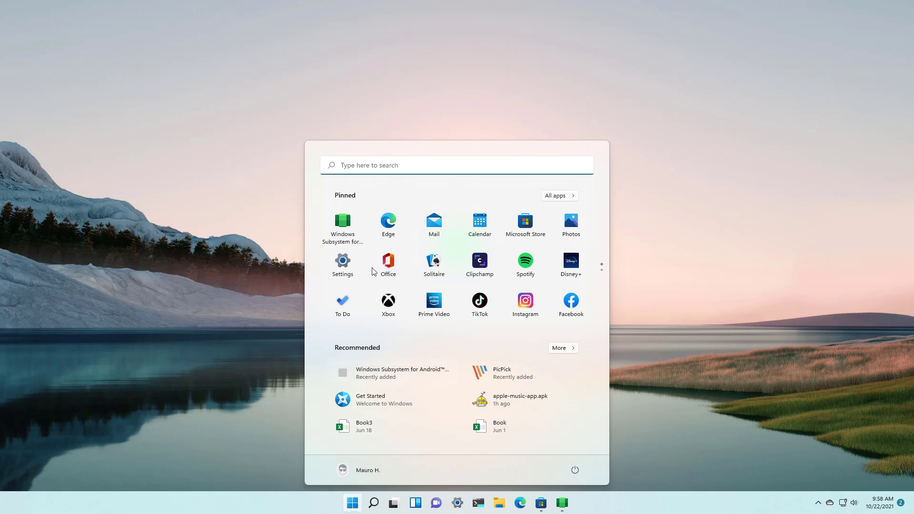
{"action": "mouse_move", "coordinate": [343, 225]}
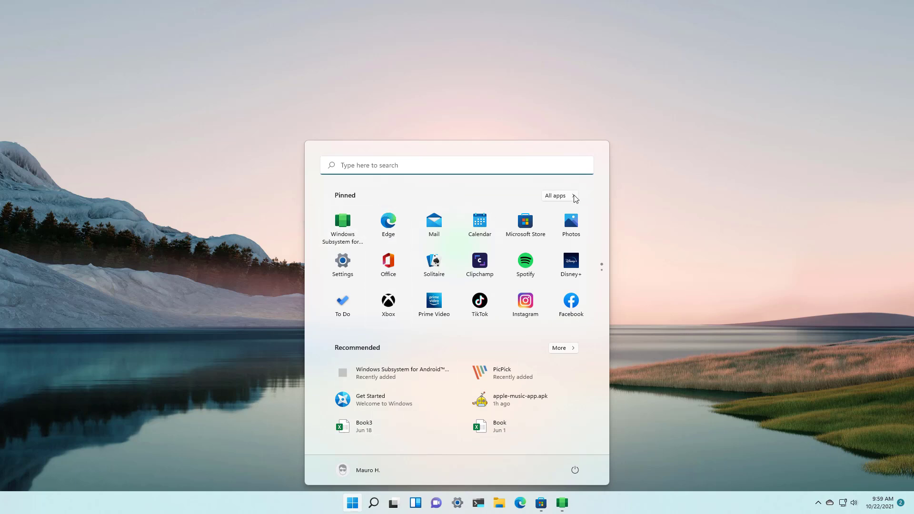
Step: Jump to W in All apps and launch Windows Subsystem for Android™
{"action": "left_click", "coordinate": [554, 195]}
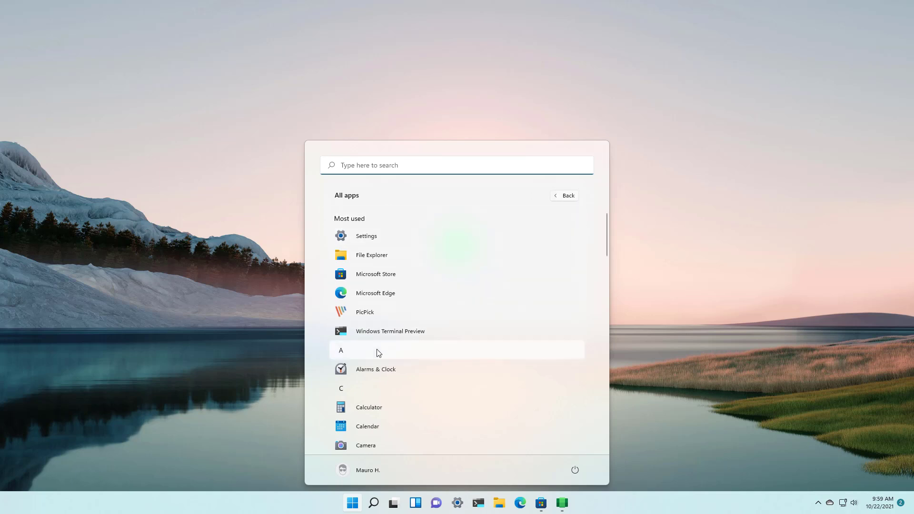
{"action": "left_click", "coordinate": [341, 350]}
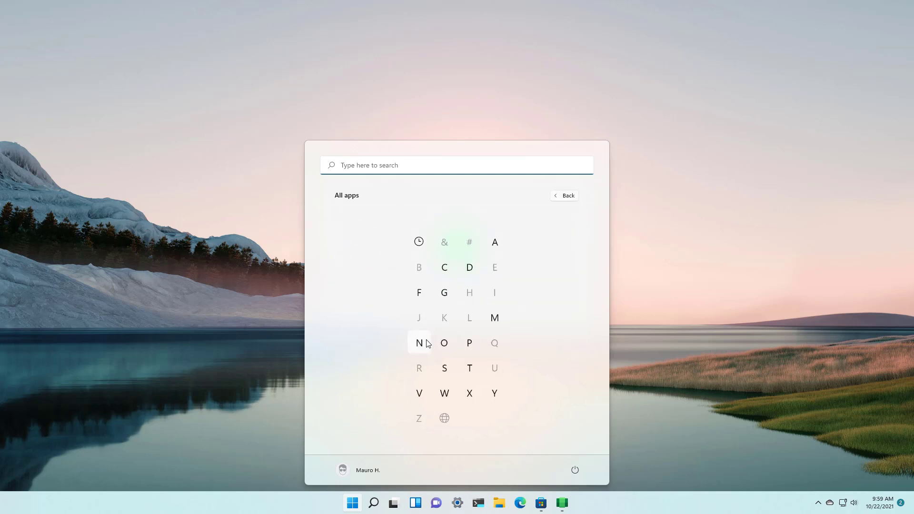
{"action": "left_click", "coordinate": [444, 393]}
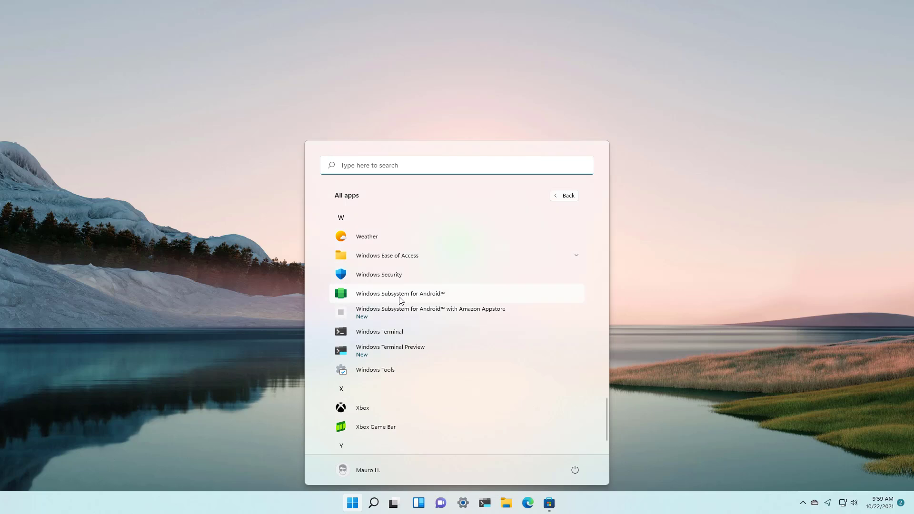
{"action": "left_click", "coordinate": [430, 312]}
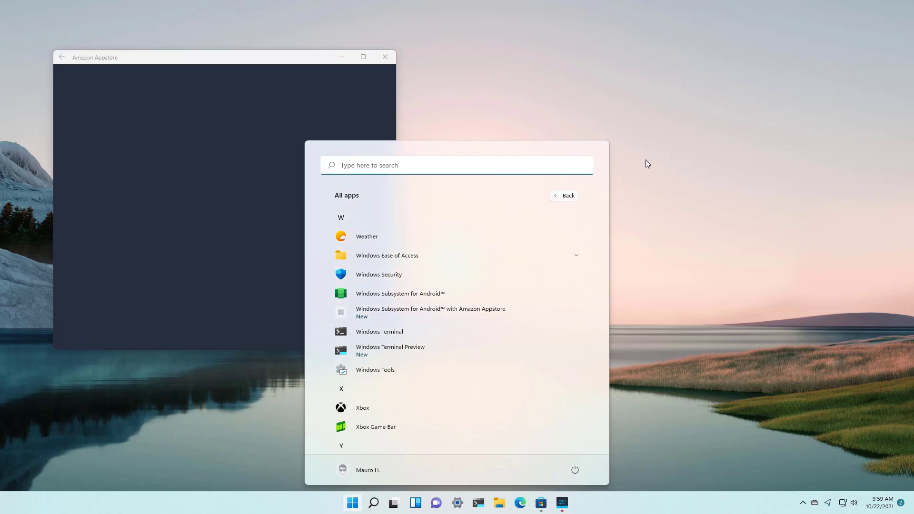
Step: Dismiss Start, view WSA Settings and Appstore sign-in, then minimise them
{"action": "left_click", "coordinate": [400, 293]}
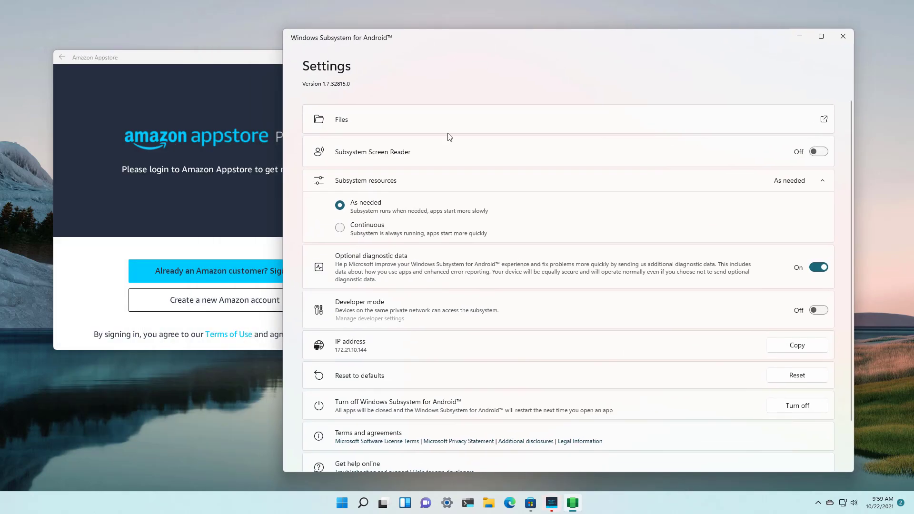
{"action": "left_click", "coordinate": [842, 36]}
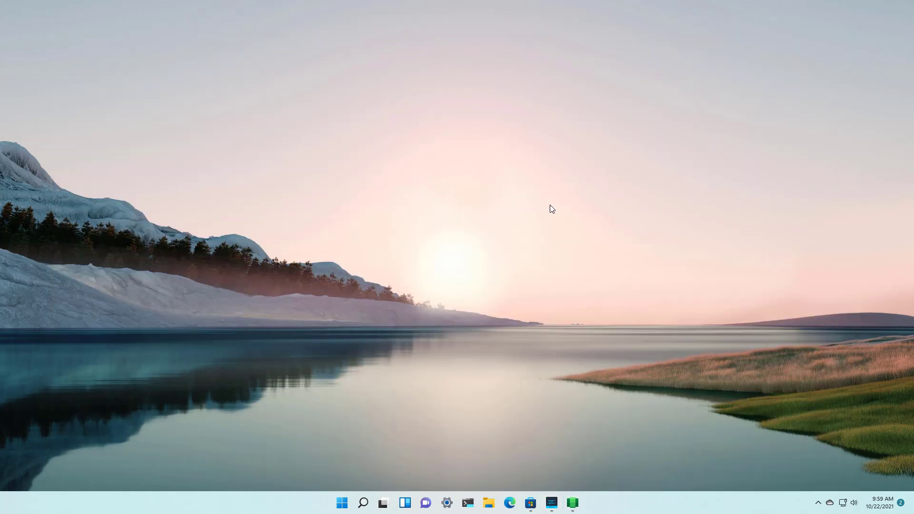